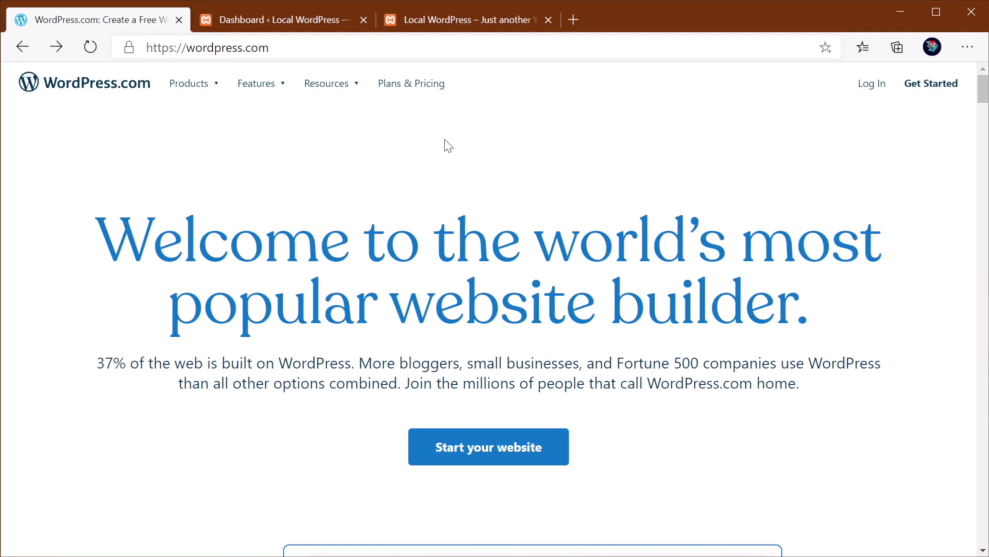
mouse_move(156, 113)
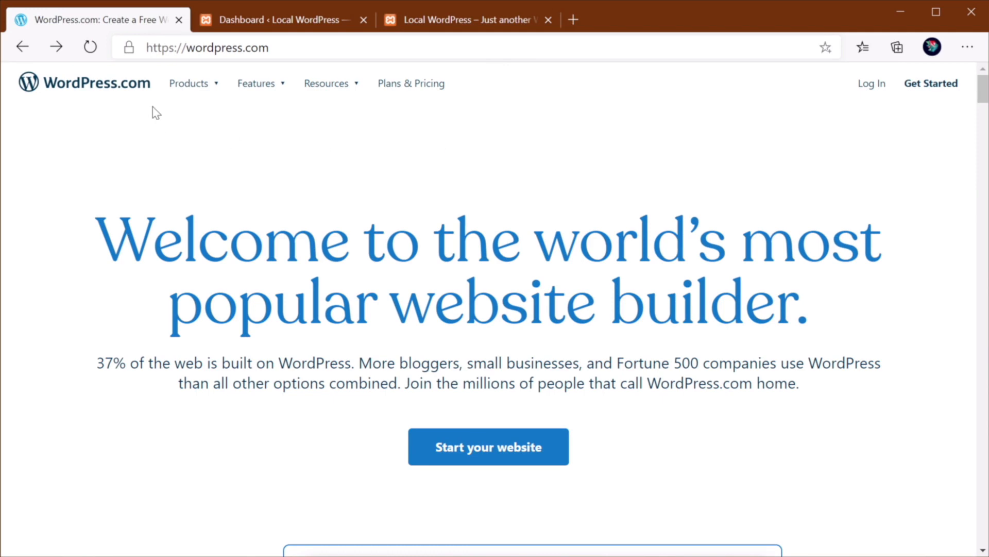
Log in to WordPress.com to reach the test site's My Home dashboard
left_click(871, 82)
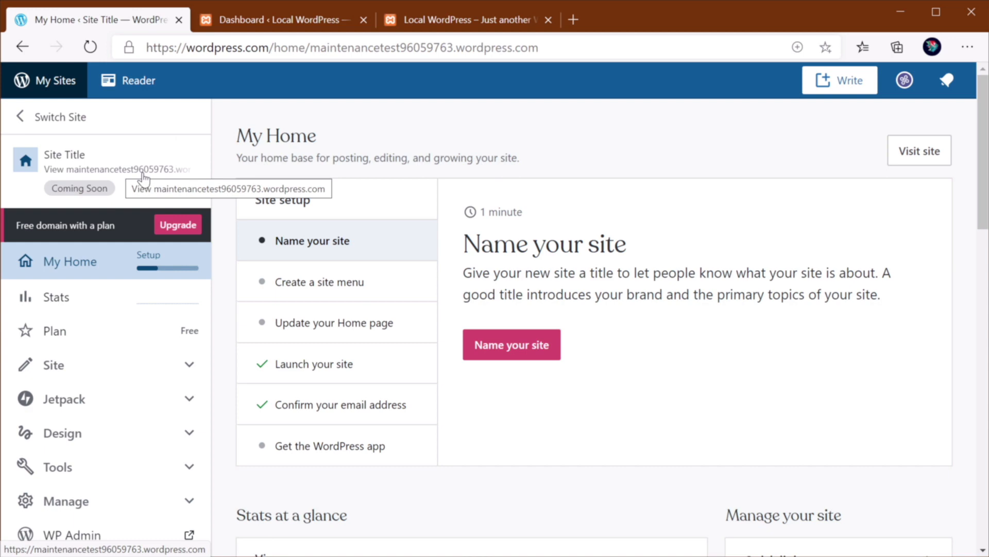
mouse_move(292, 228)
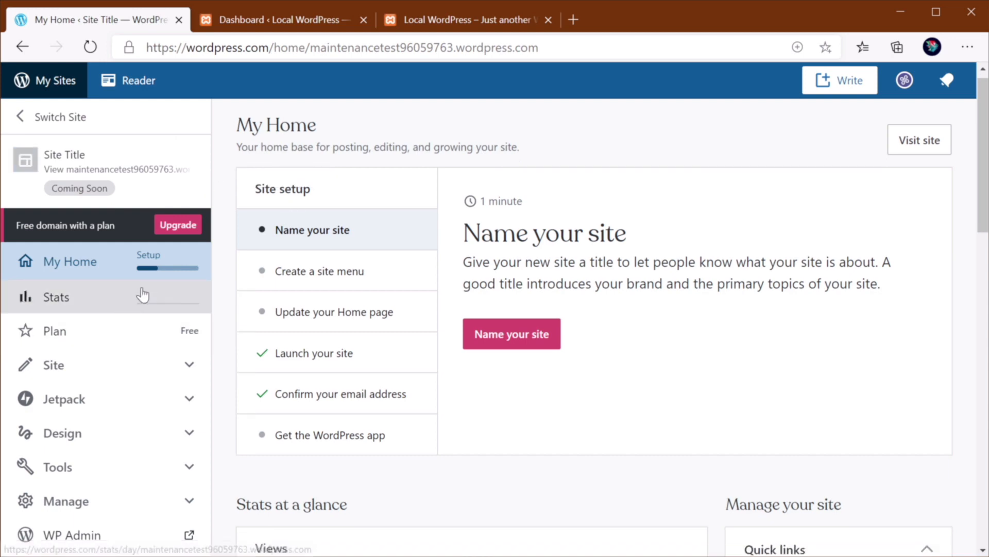
Open the site's general Settings under Manage and scroll to the Privacy options
left_click(65, 501)
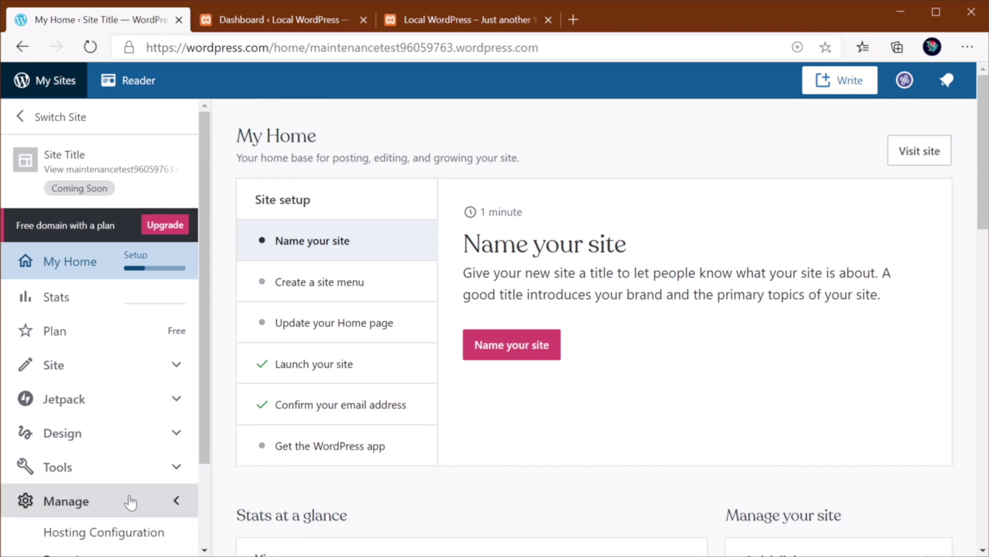
left_click(65, 509)
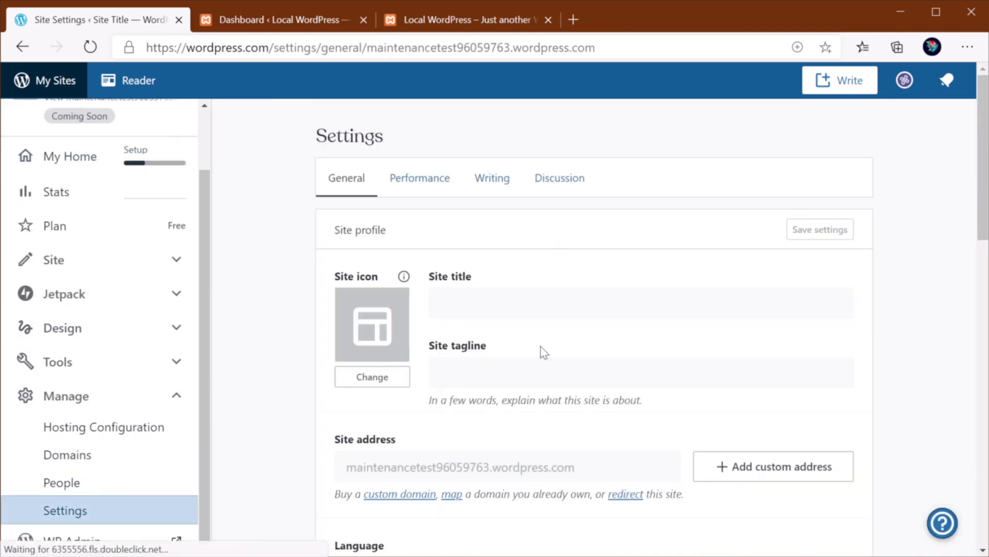
scroll("down", 3)
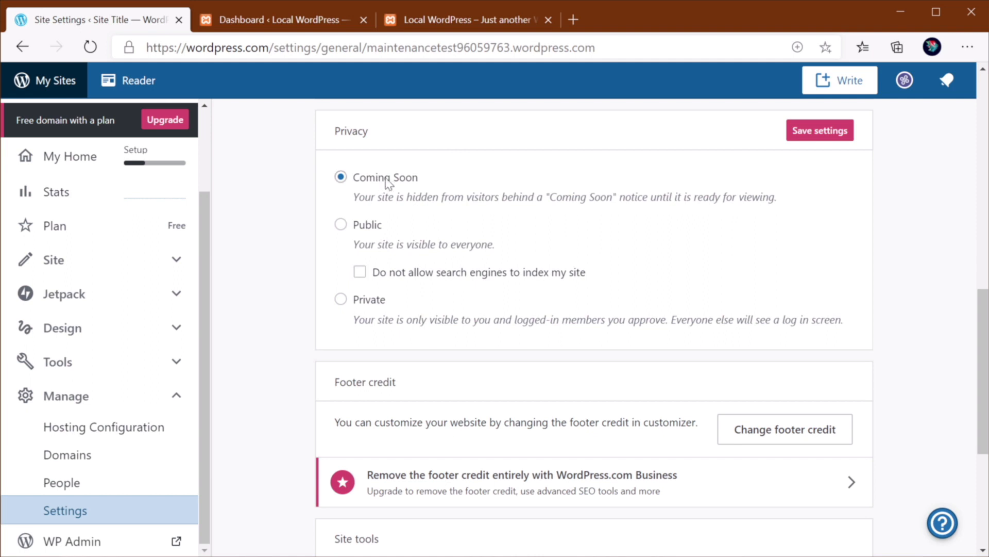
mouse_move(372, 192)
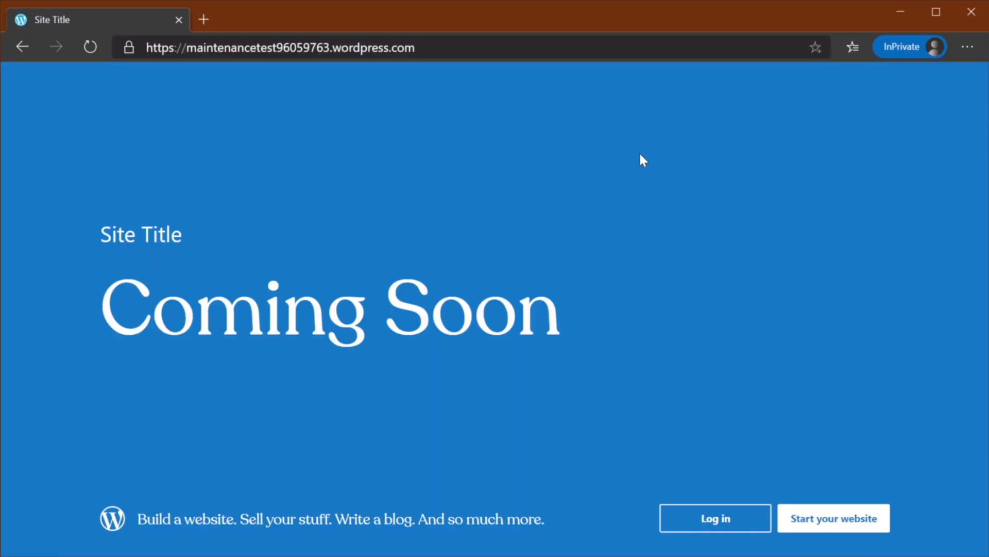
mouse_move(62, 279)
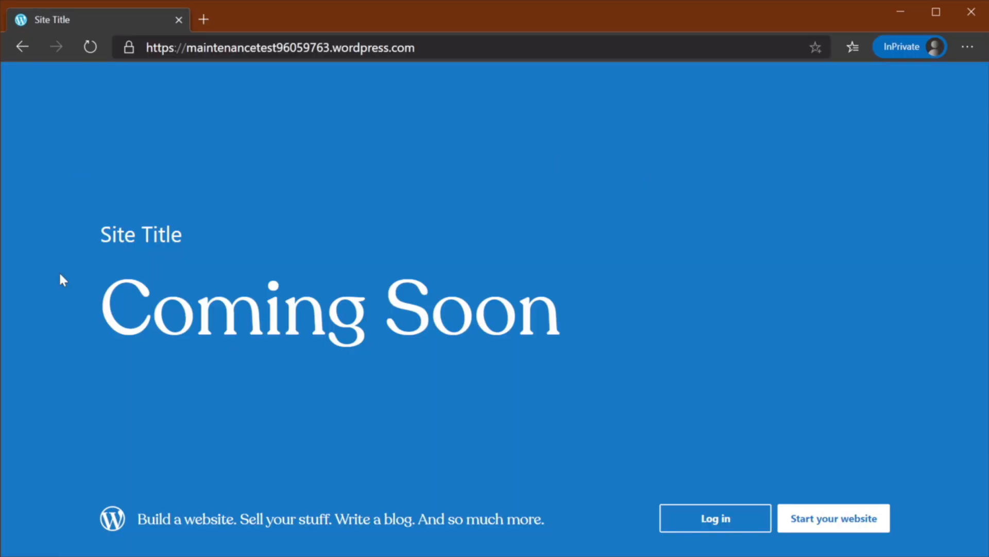
mouse_move(649, 256)
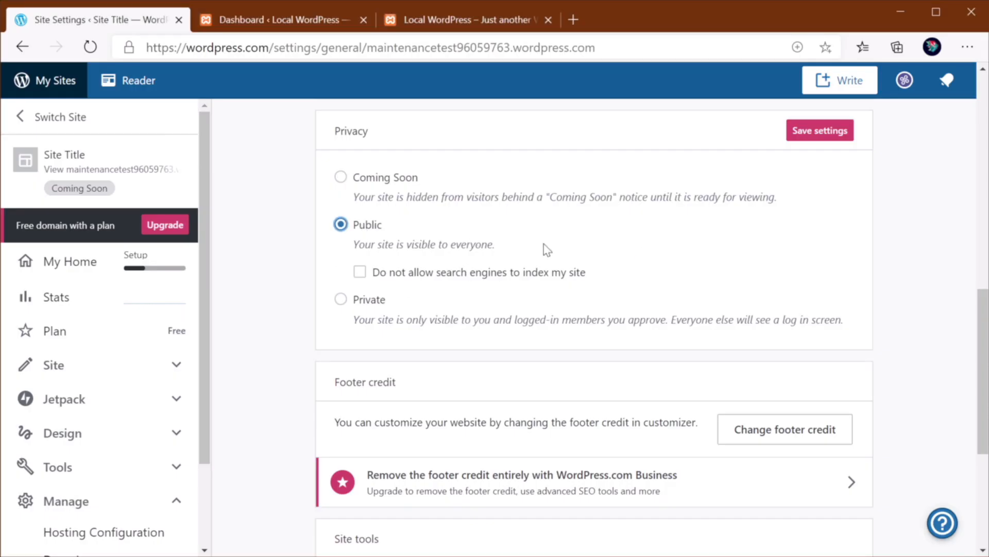
Save Public visibility, check the visitor preview, and return to Settings
left_click(819, 130)
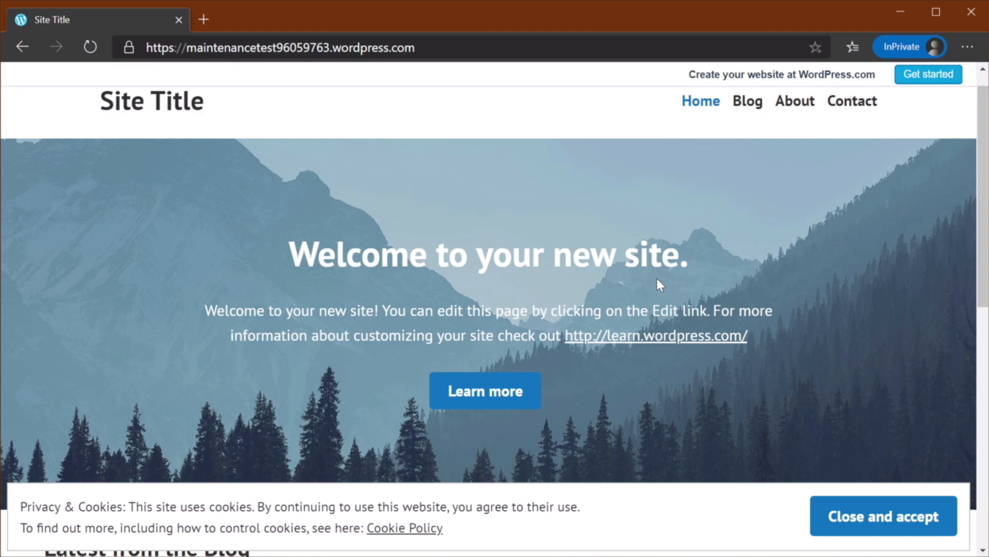
left_click(883, 516)
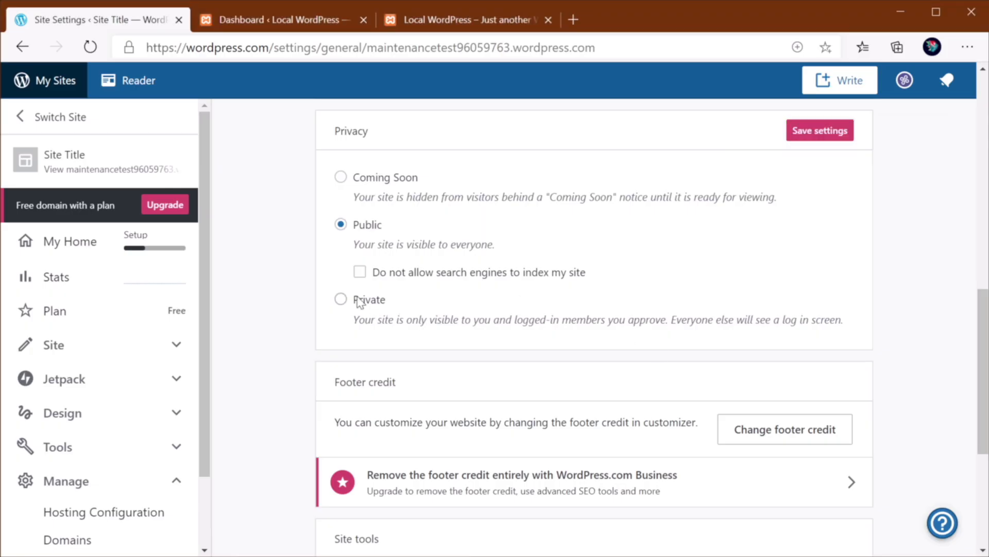
Select Private visibility and save the privacy setting
left_click(341, 298)
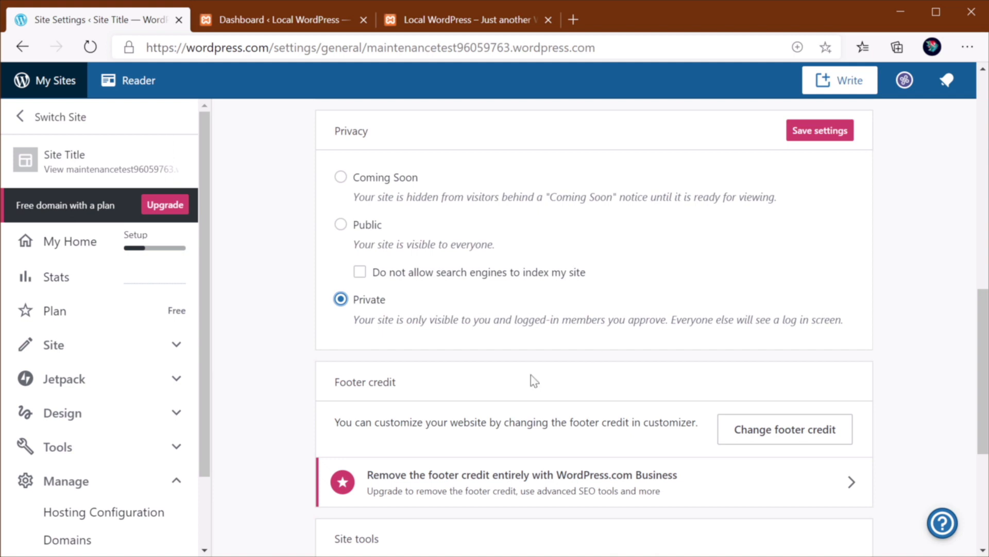
mouse_move(494, 343)
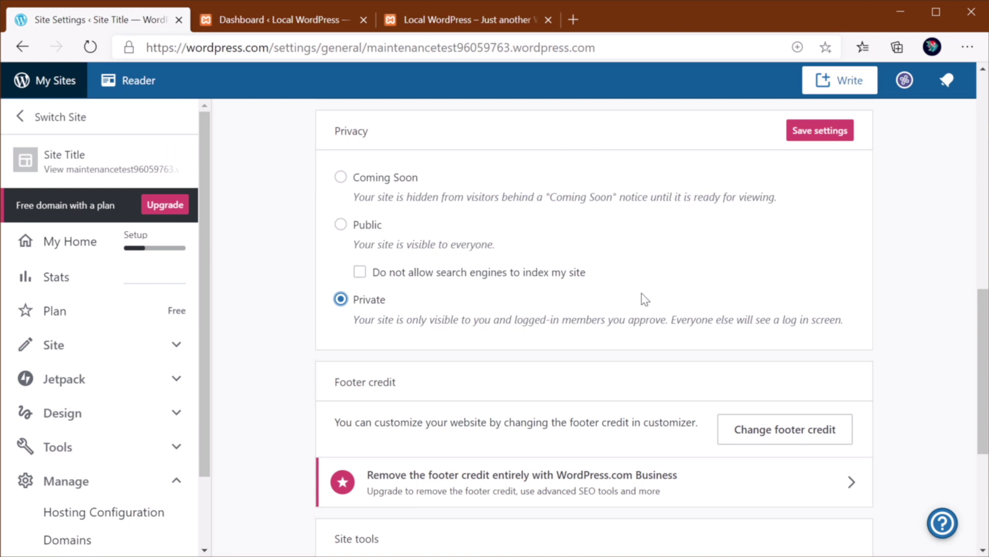
mouse_move(580, 378)
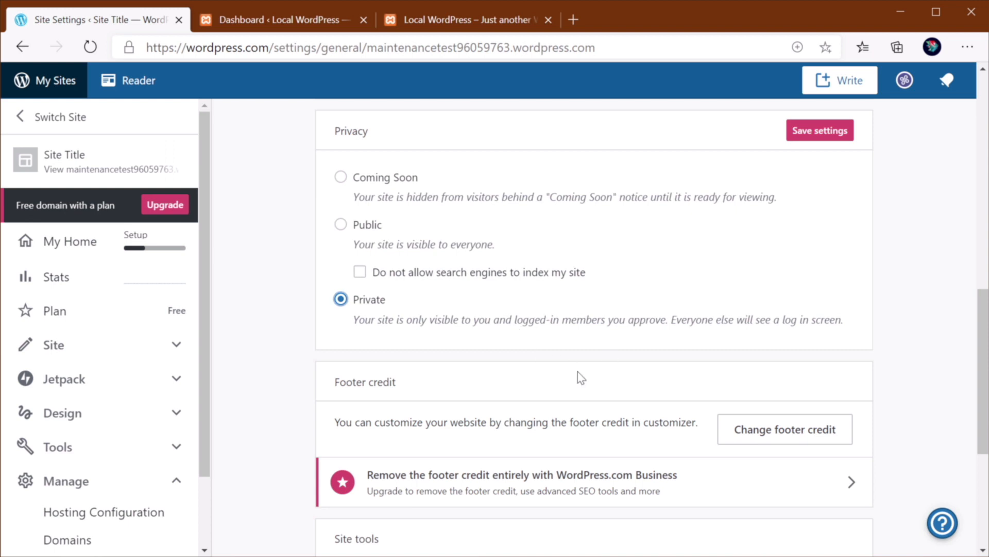
left_click(819, 130)
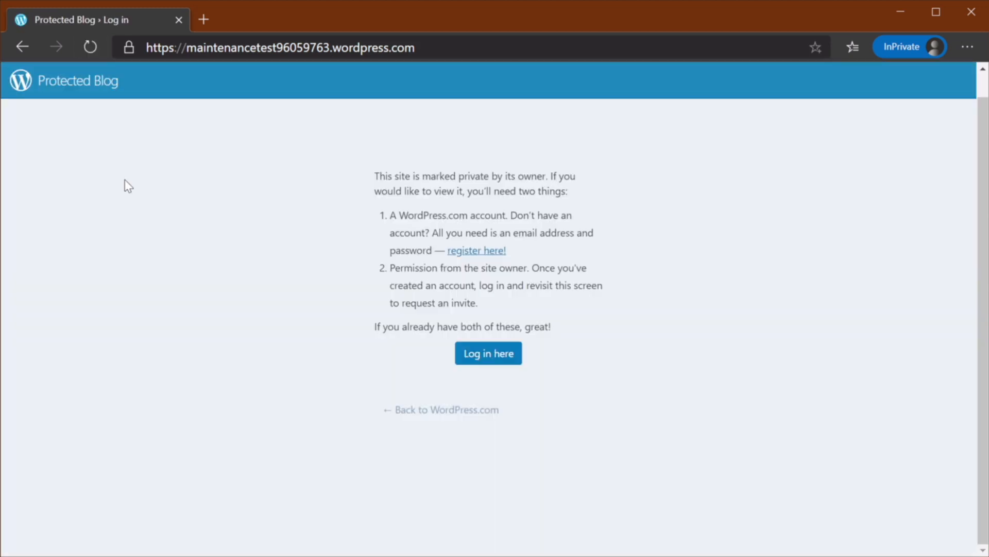
mouse_move(376, 181)
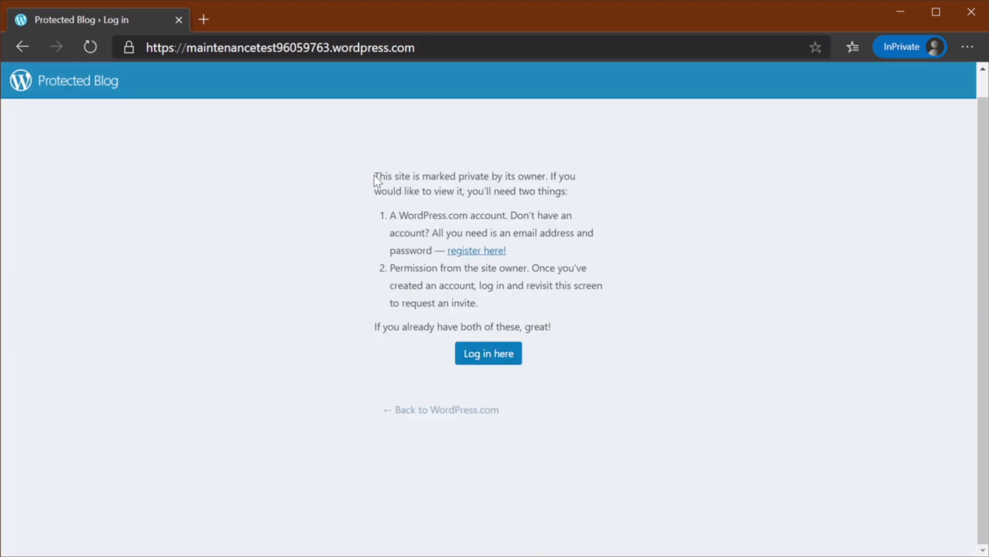
mouse_move(592, 191)
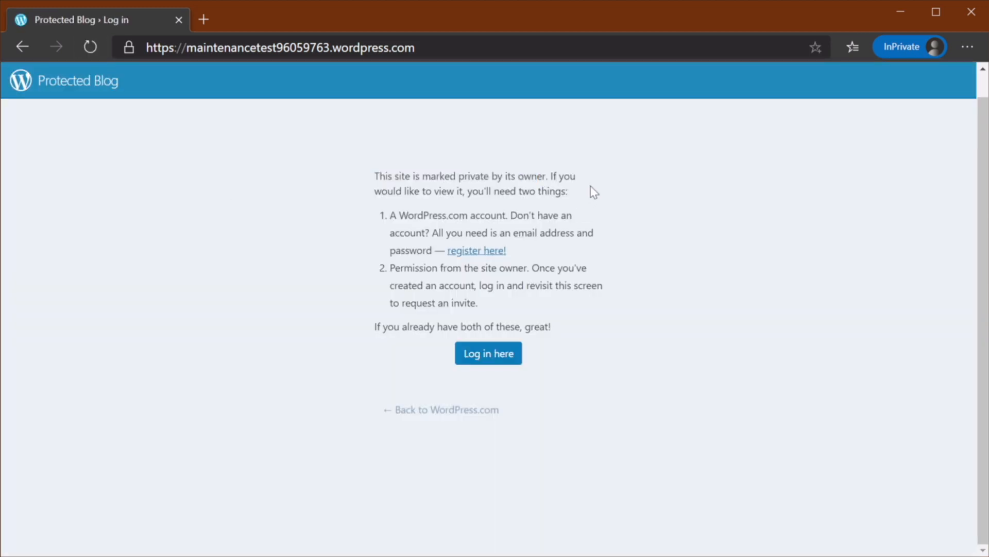
mouse_move(610, 235)
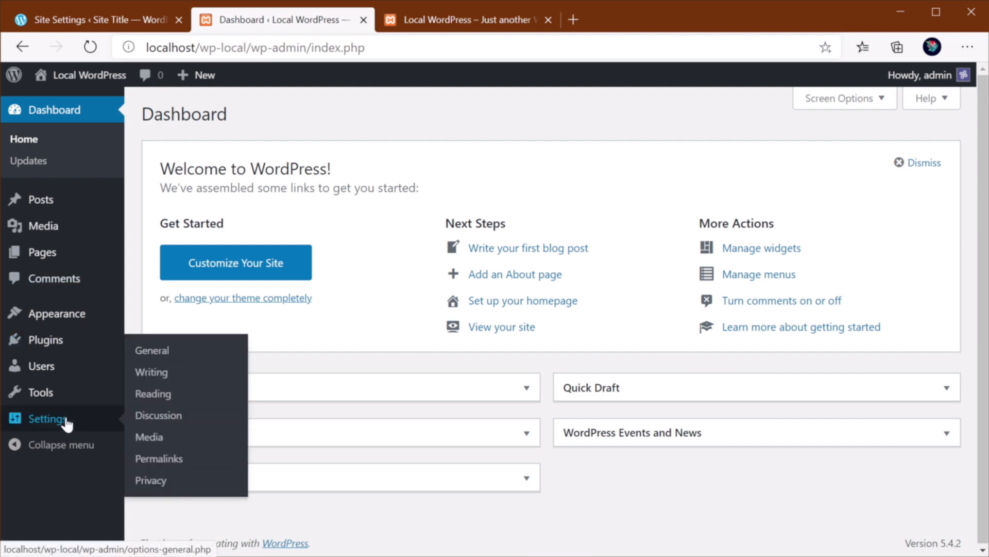
Open the local WordPress site's Privacy Settings page
left_click(151, 480)
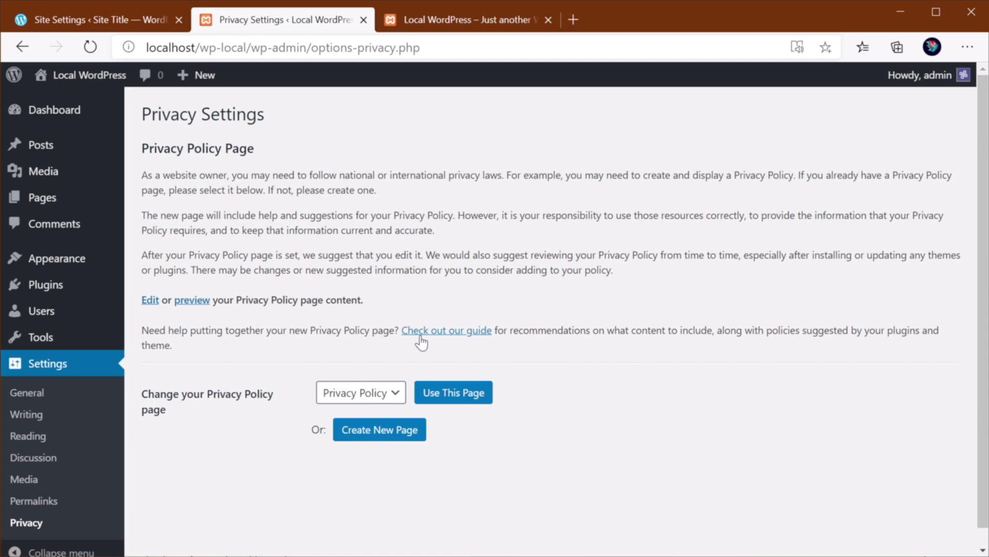
mouse_move(377, 309)
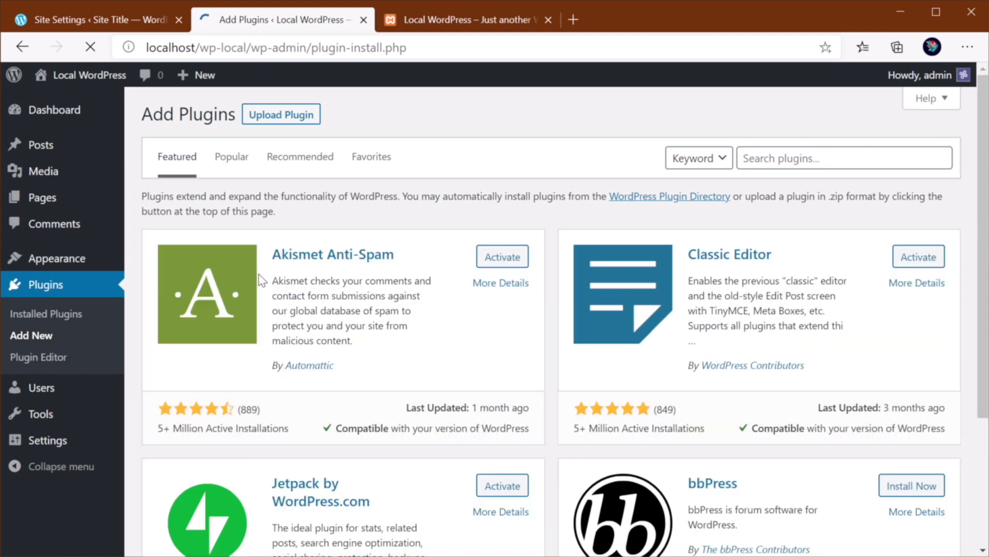
Search plugins for 'coming soon' and 'maintenance', then install SeedProd Coming Soon Page
left_click(844, 157)
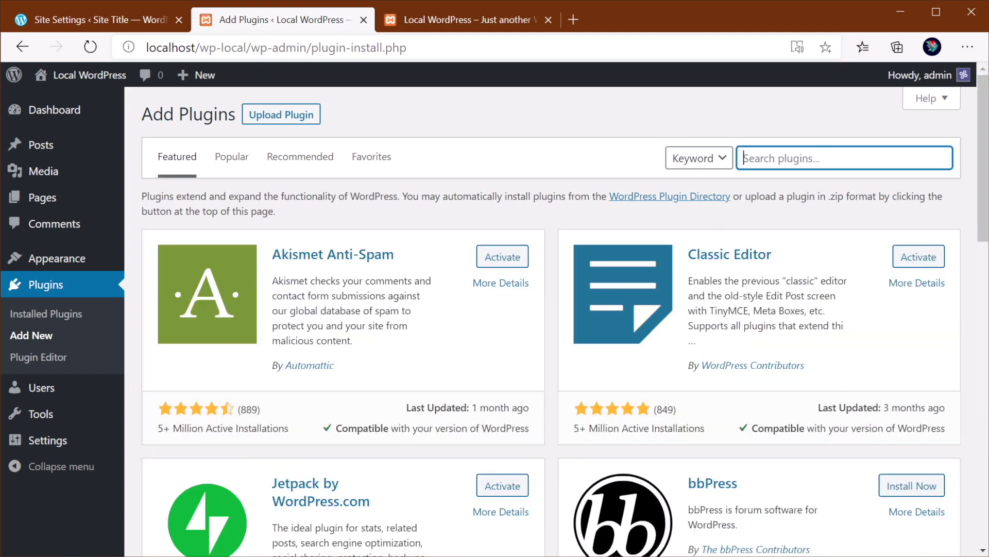
type("coming soon")
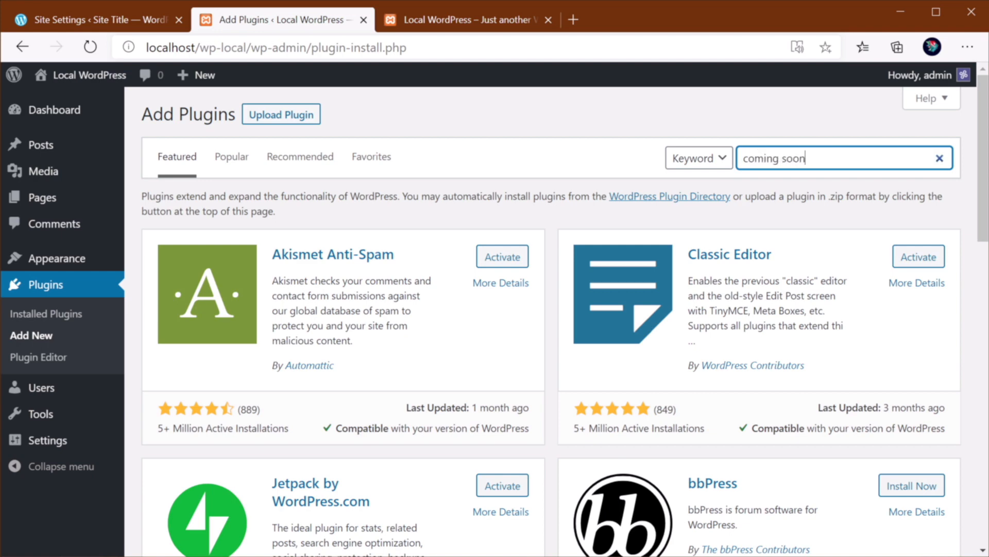
key("Enter")
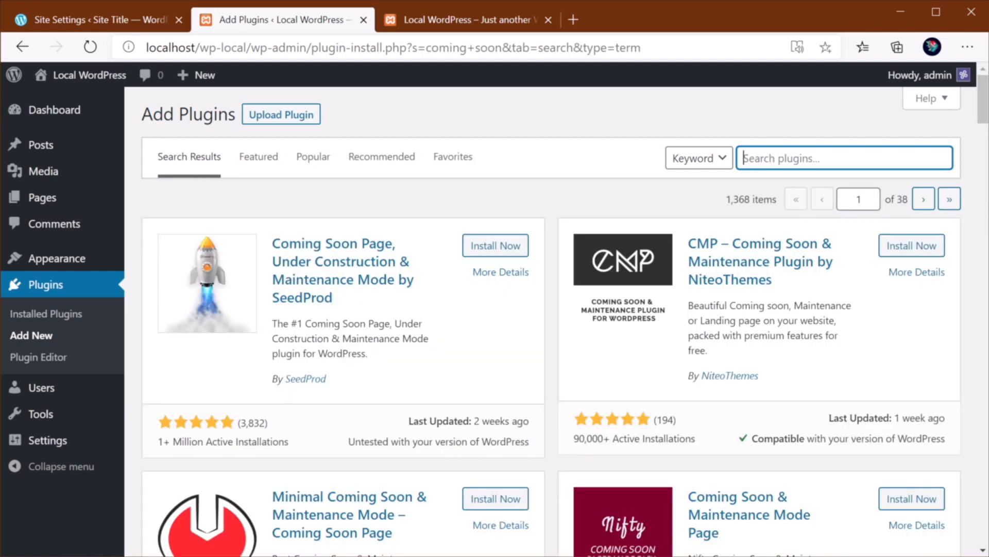
type("maintenance")
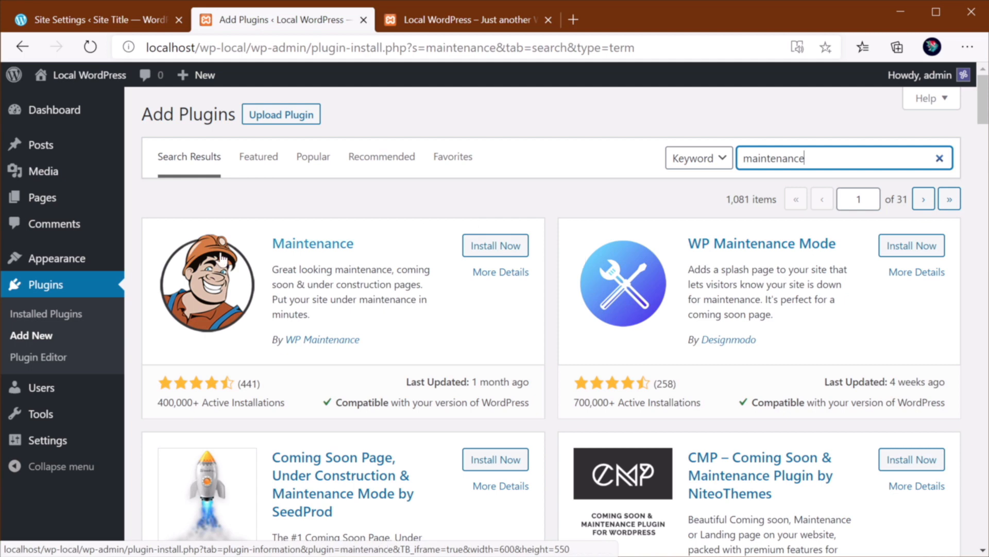
scroll("down", 3)
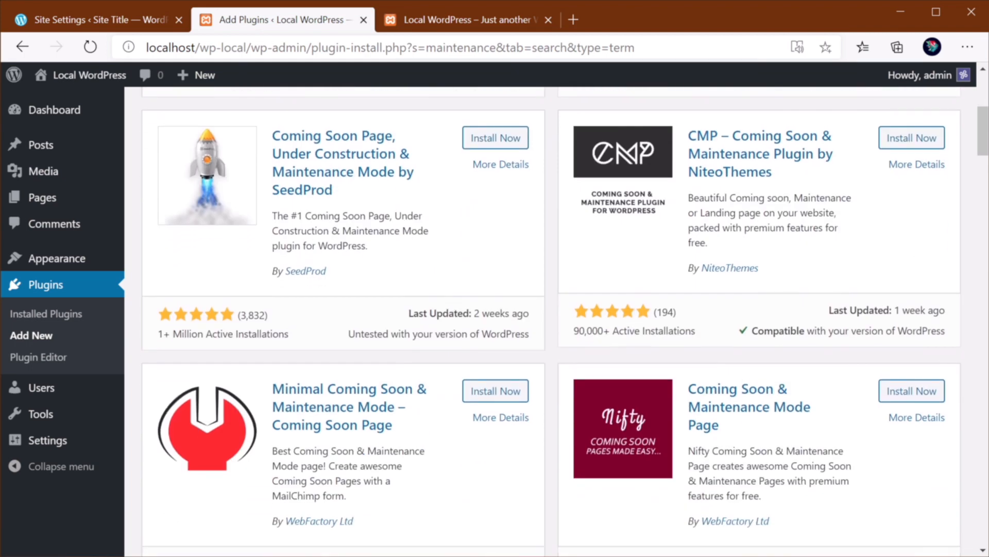
mouse_move(408, 278)
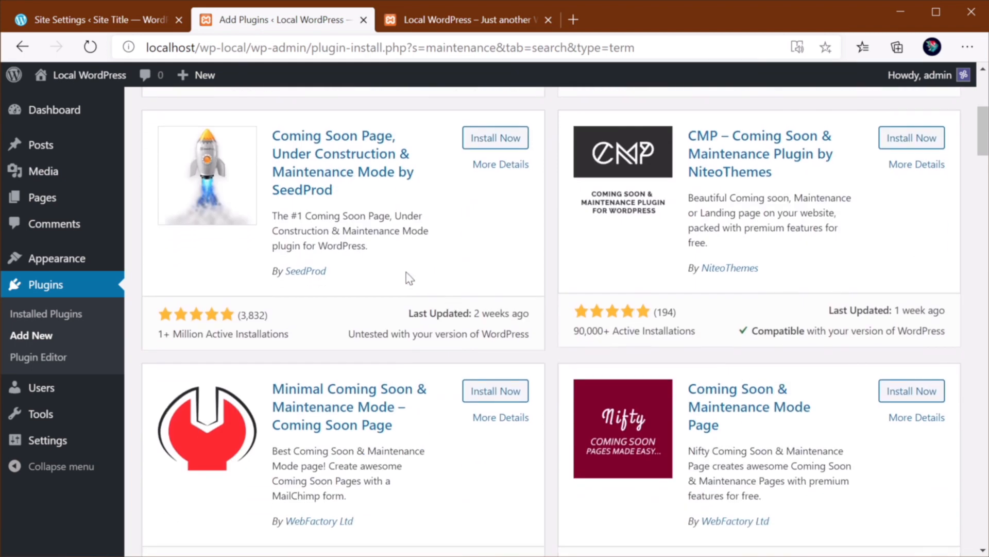
mouse_move(302, 161)
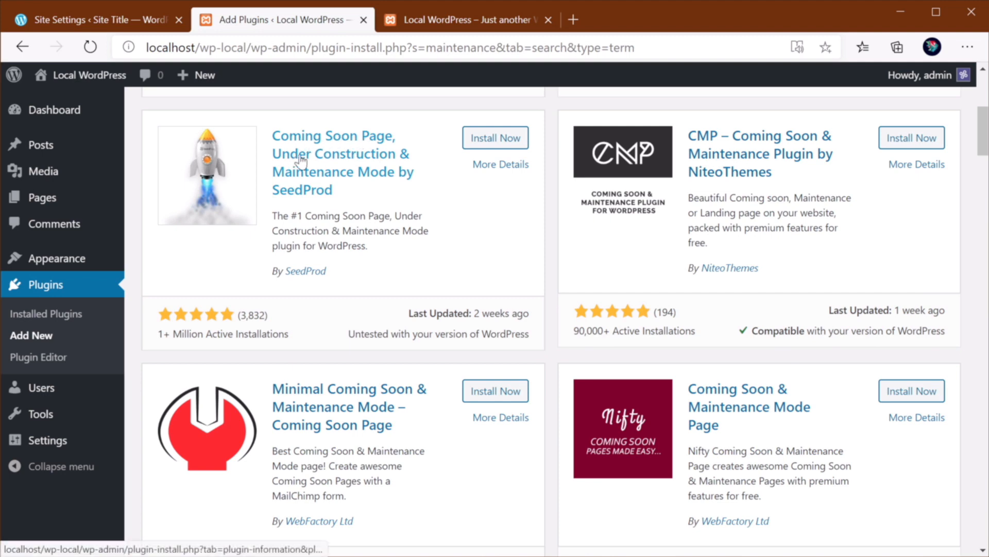
mouse_move(456, 176)
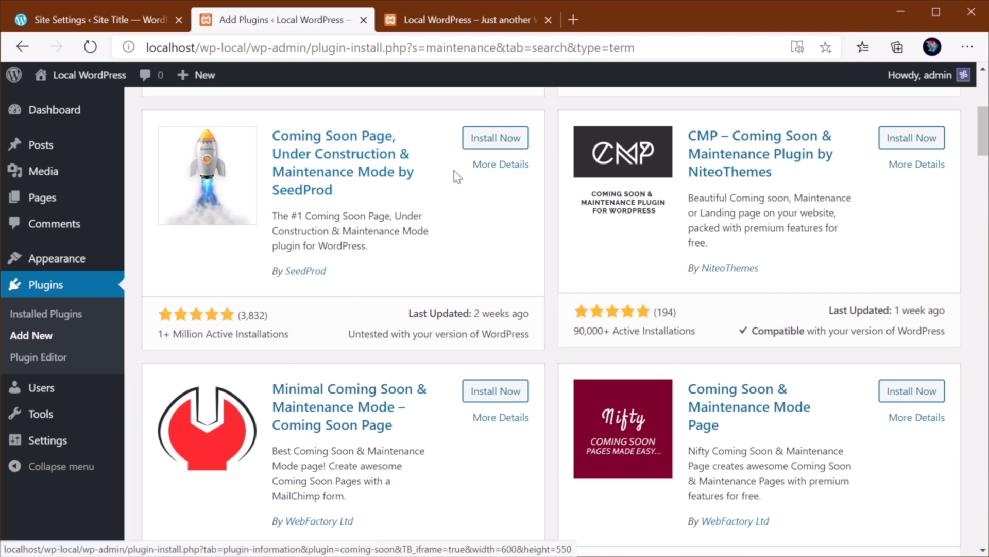
left_click(496, 138)
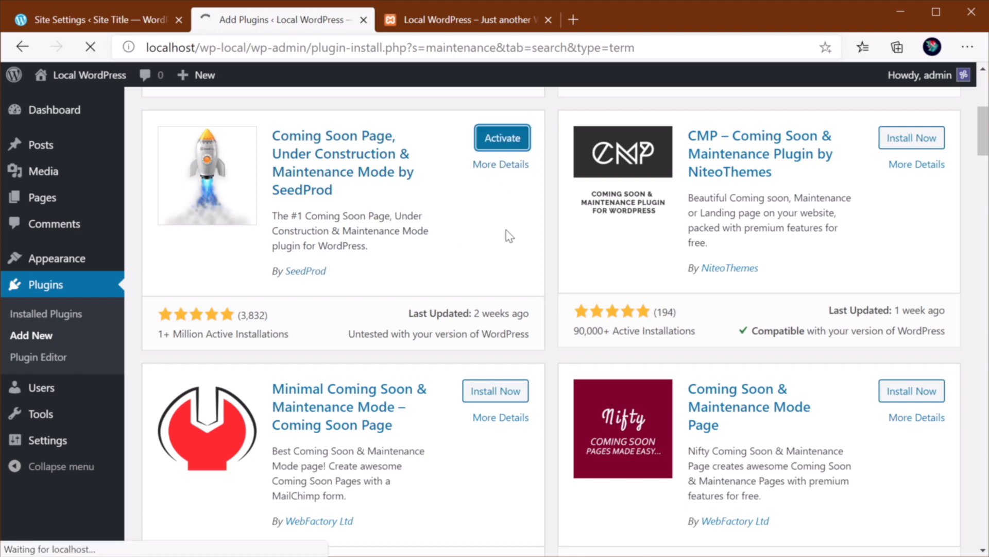
Activate SeedProd, save Enable Coming Soon Mode, and view the site's front page
left_click(501, 138)
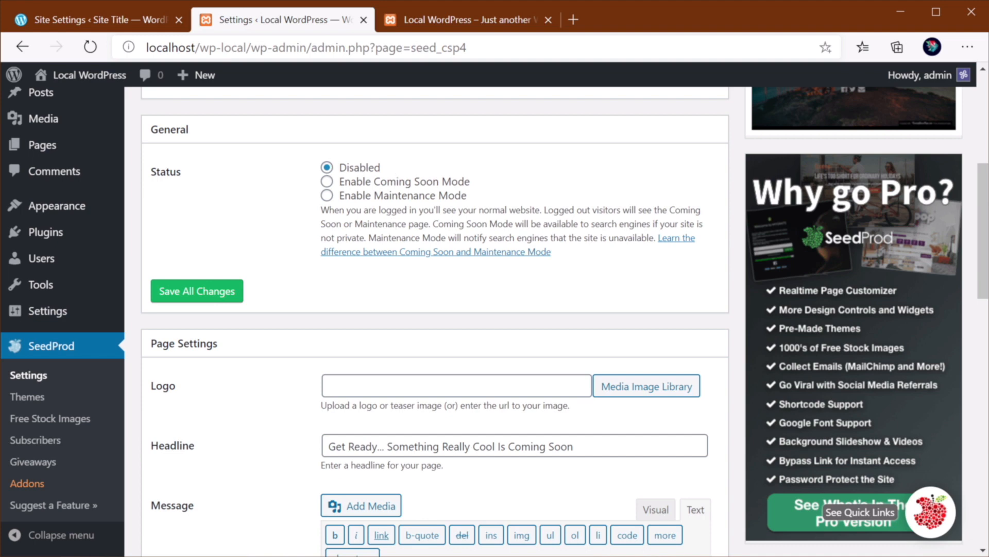
left_click(327, 195)
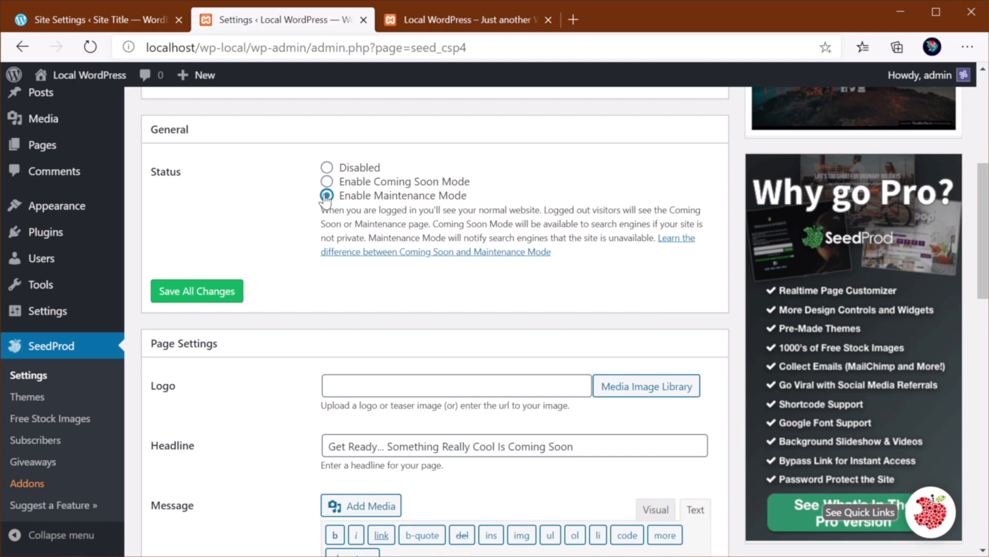
left_click(327, 181)
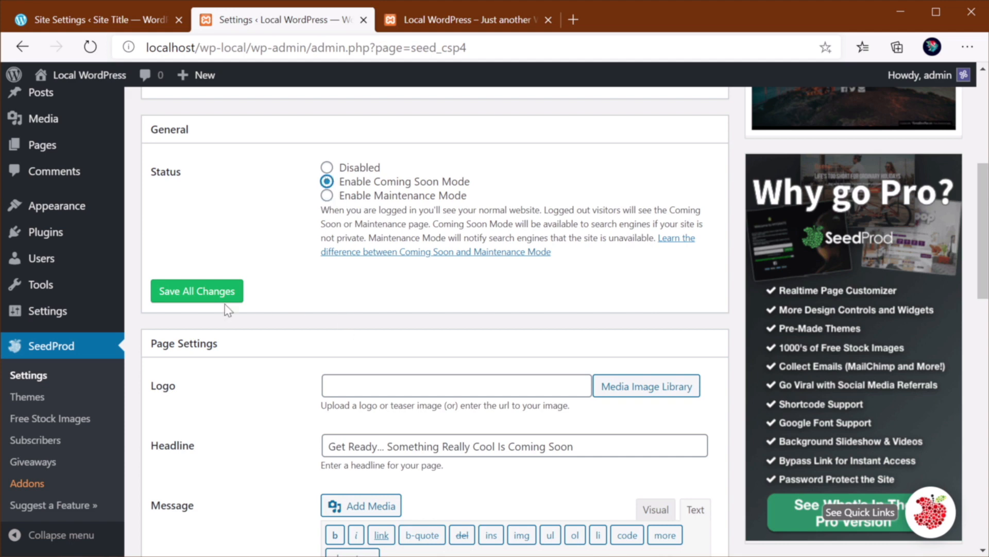
left_click(197, 291)
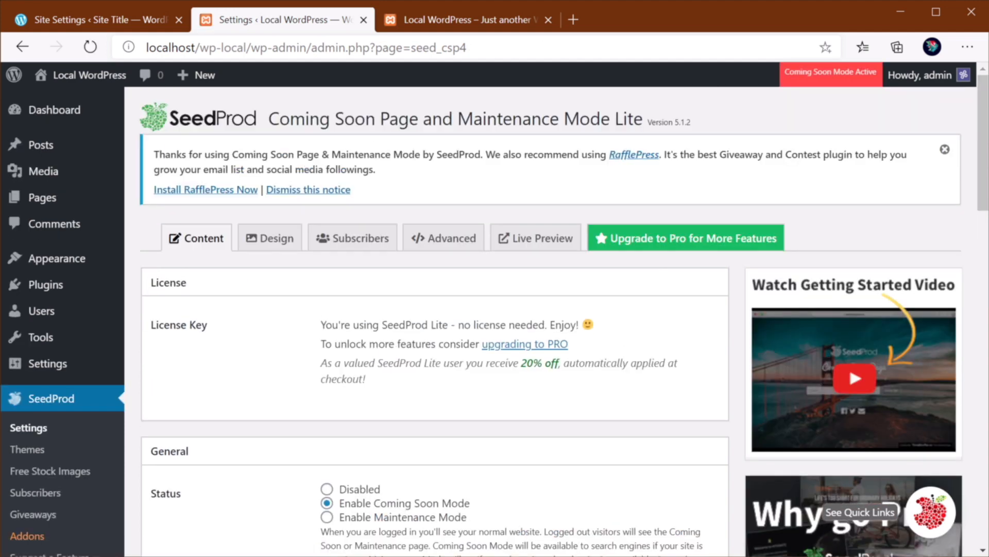
left_click(469, 20)
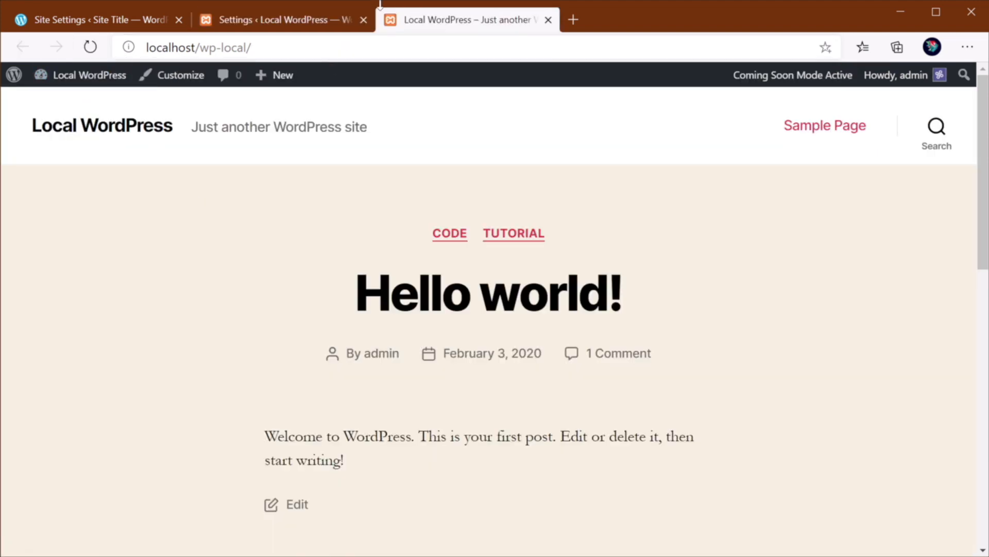
Check the Coming Soon page in a private window, then return to SeedProd settings
left_click(199, 47)
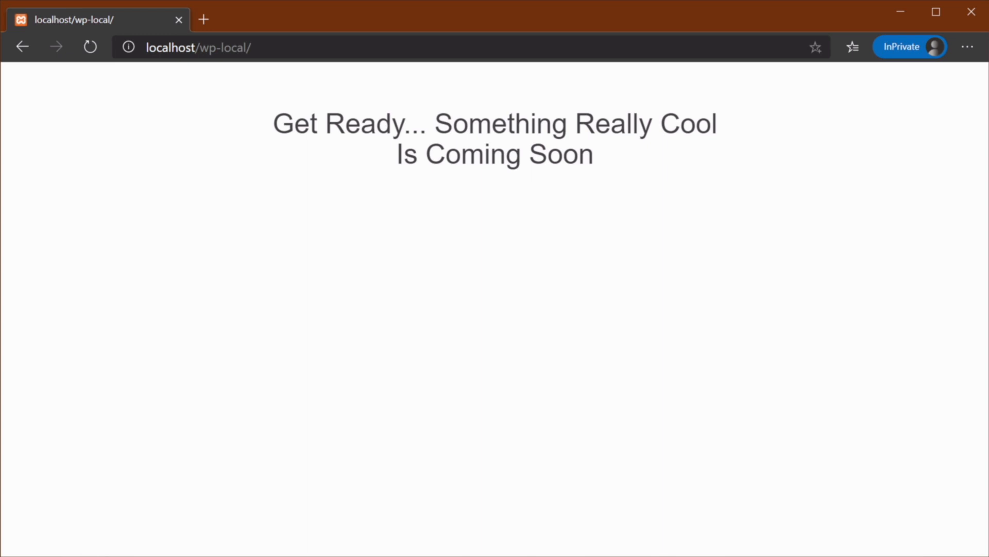
mouse_move(424, 176)
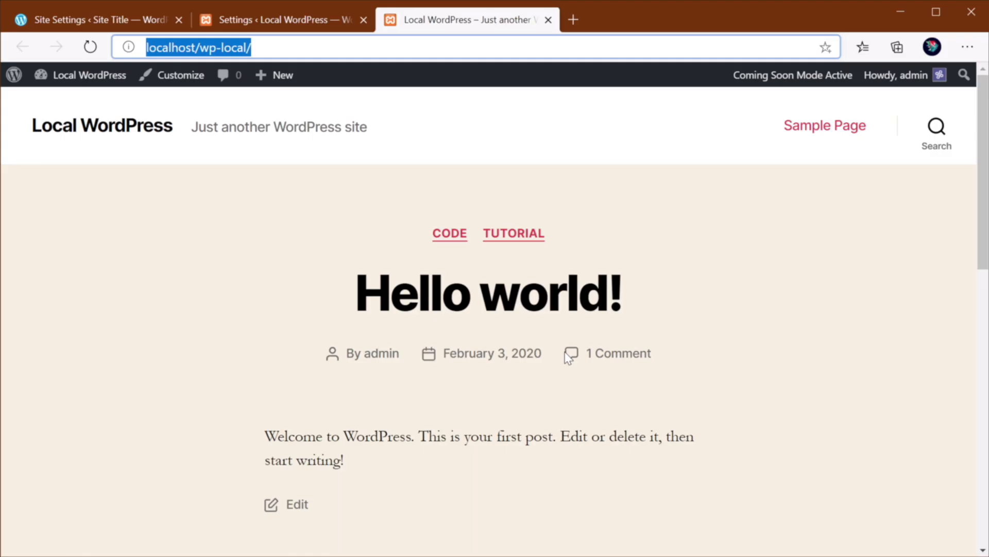
left_click(281, 19)
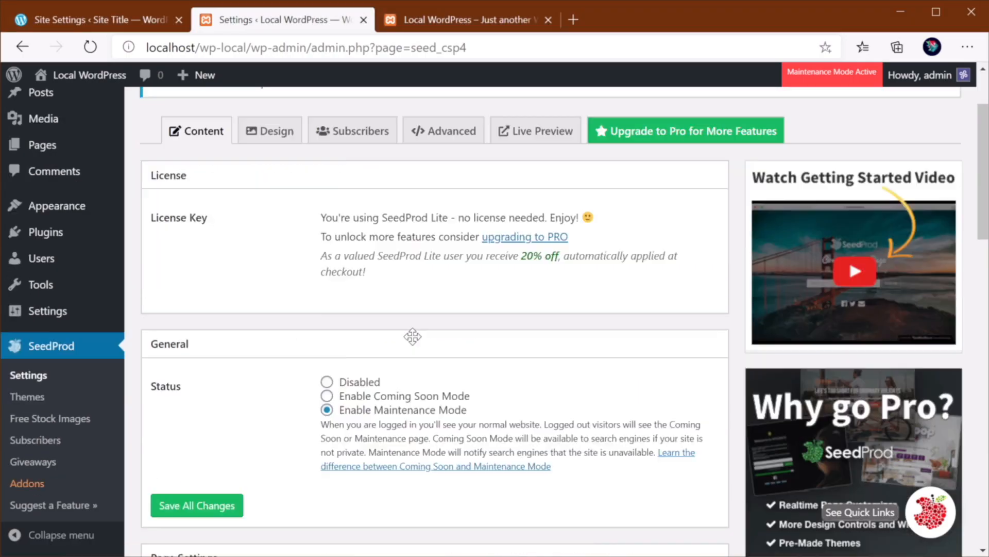
Scroll down the SeedProd settings page with Maintenance Mode selected
scroll("down", 3)
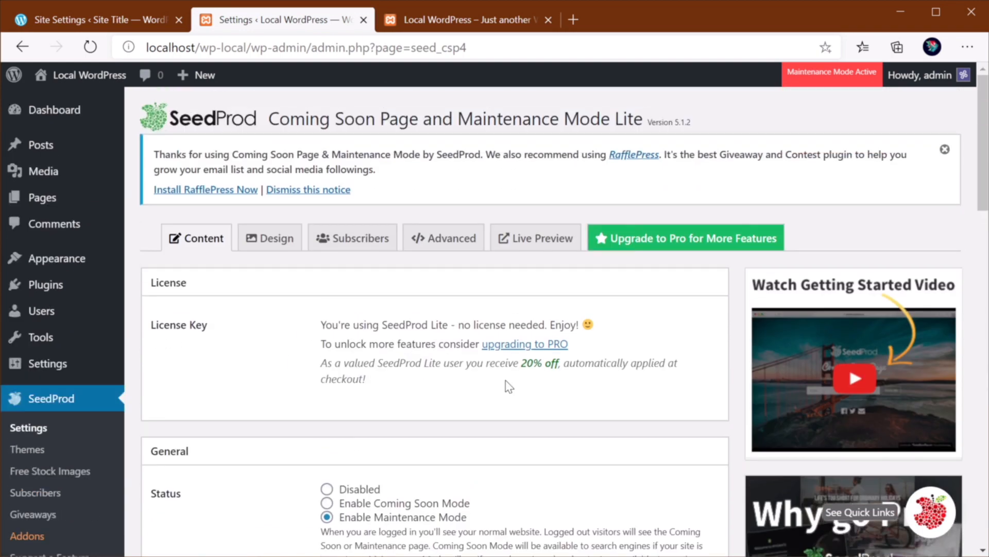
mouse_move(787, 320)
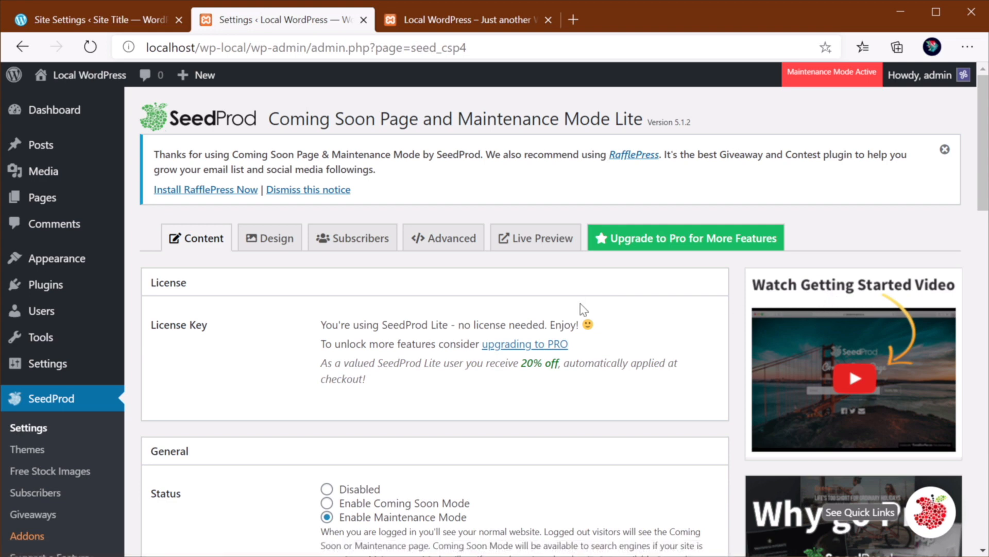
mouse_move(470, 494)
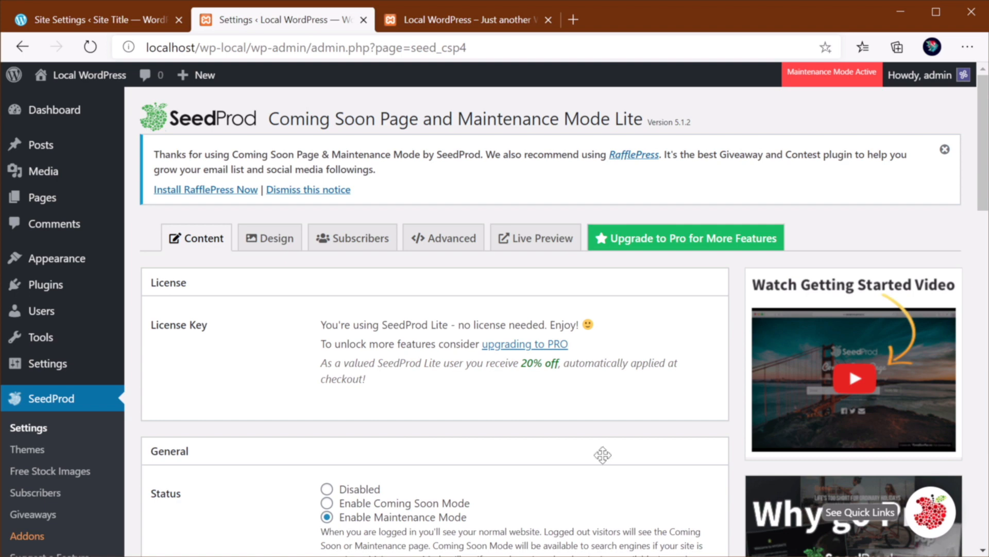
mouse_move(698, 432)
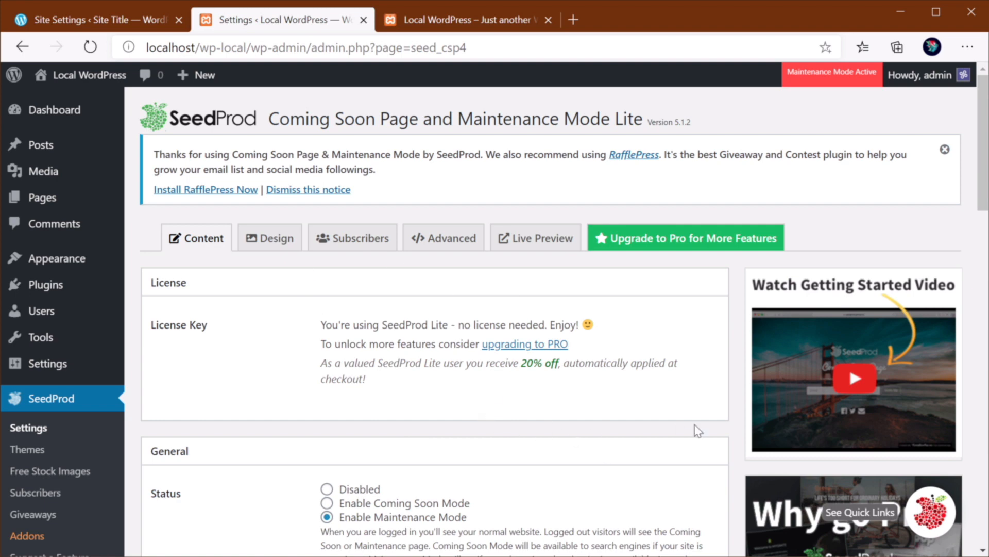
mouse_move(42, 310)
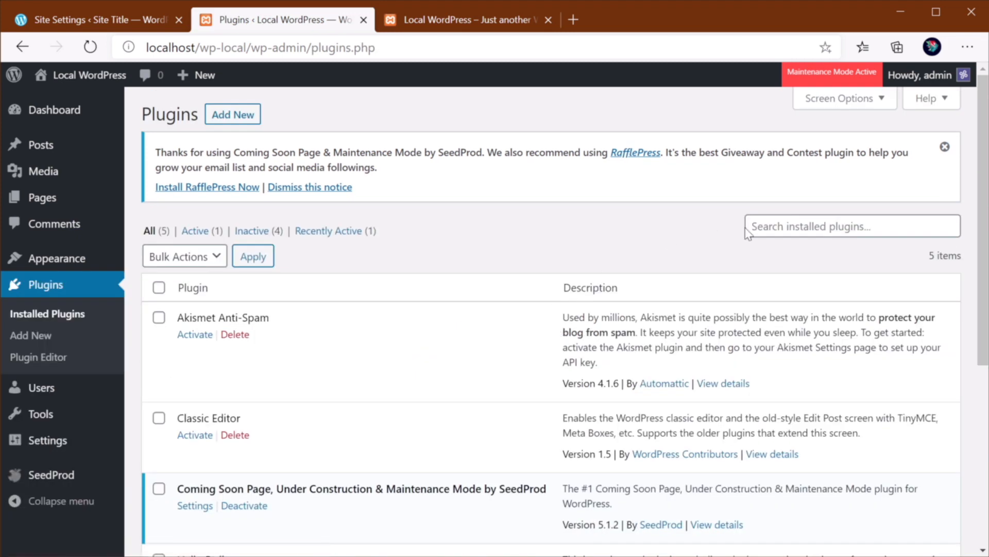
mouse_move(749, 235)
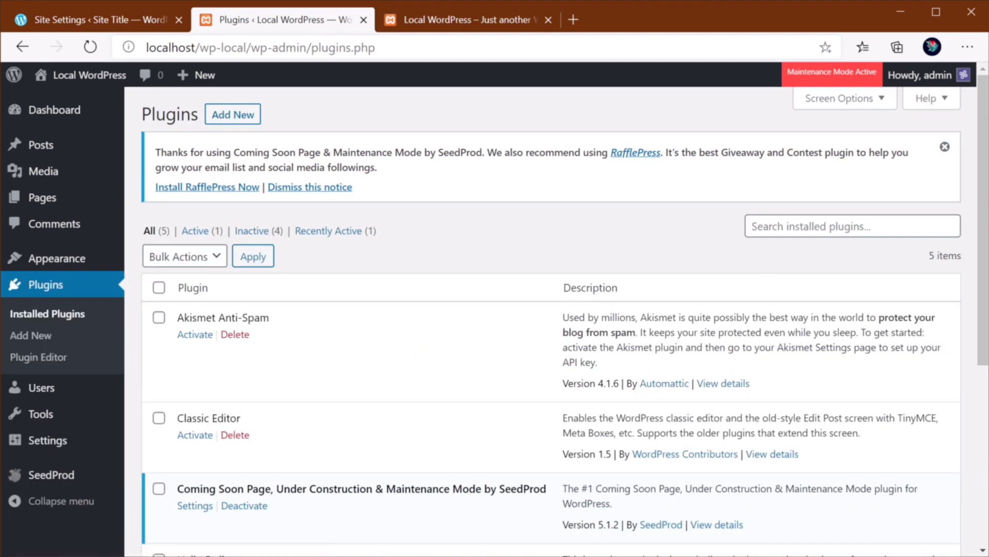